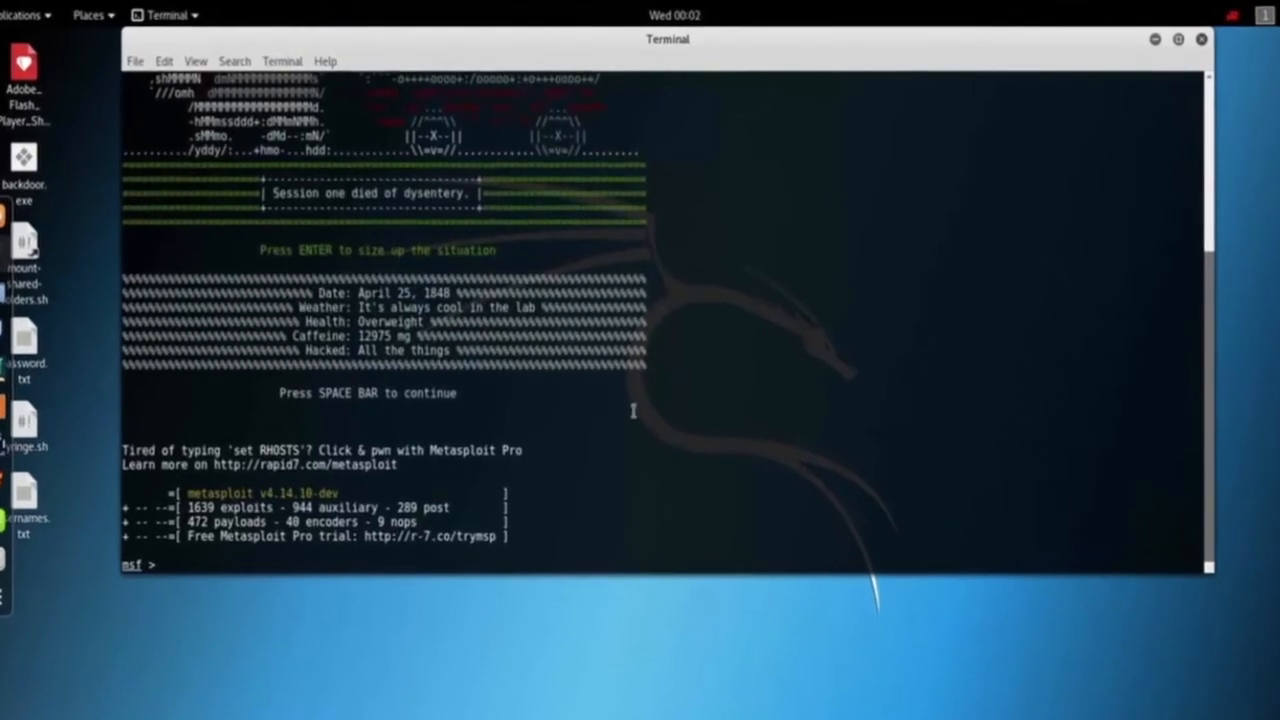
# Step: Load the auxiliary/crawler/msfcrawler module and view its details
pyautogui.write('use auxiliary/crawler/msfcrawler')
pyautogui.write('info')
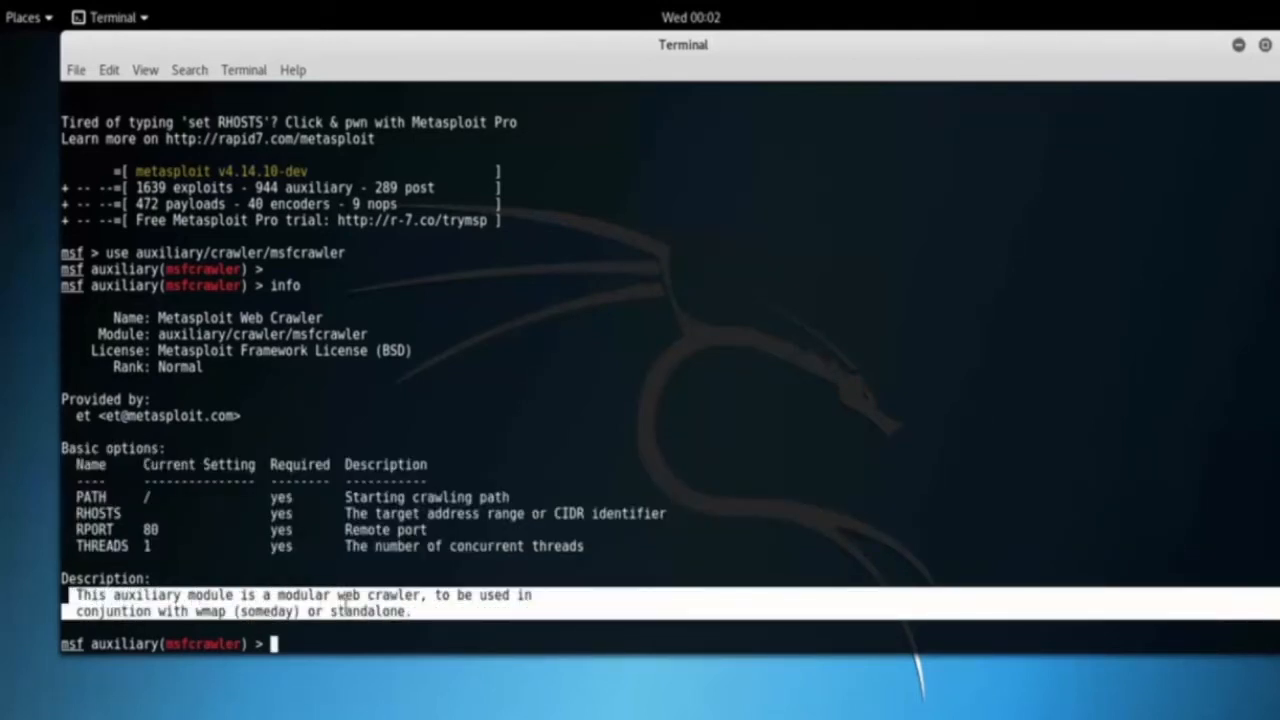
pyautogui.moveTo(285, 628)
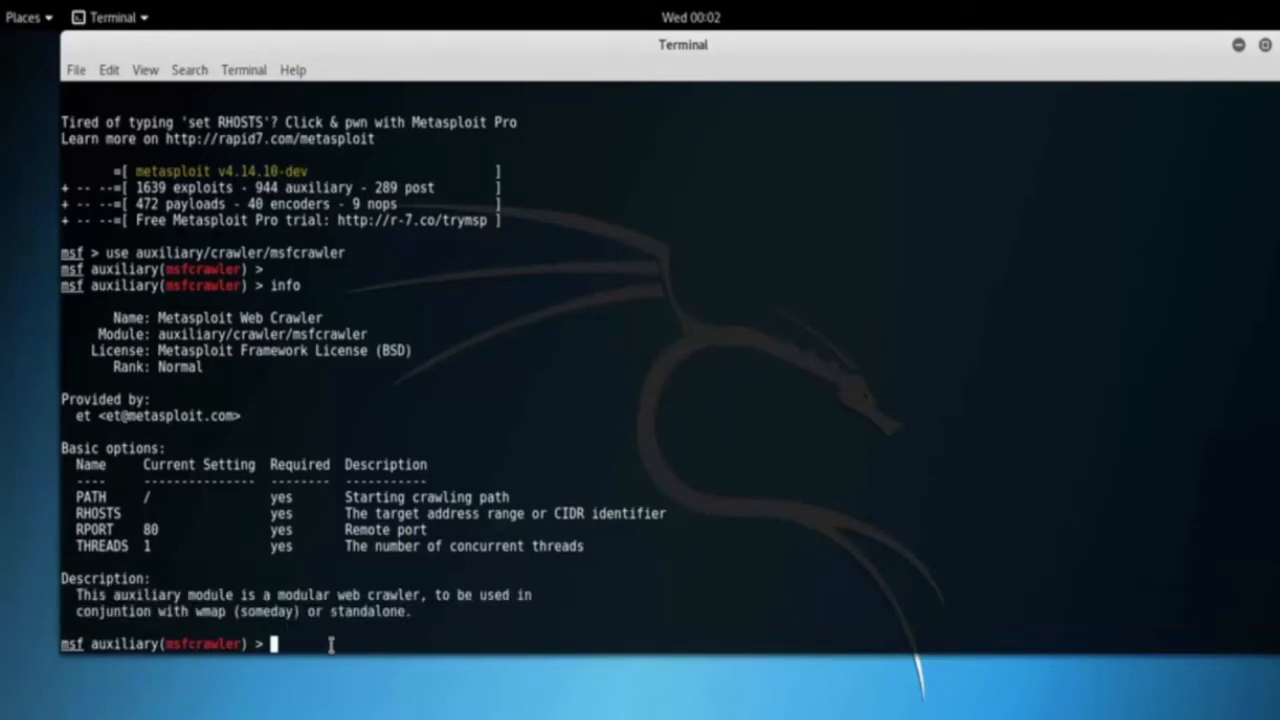
pyautogui.write('set RHOSTS')
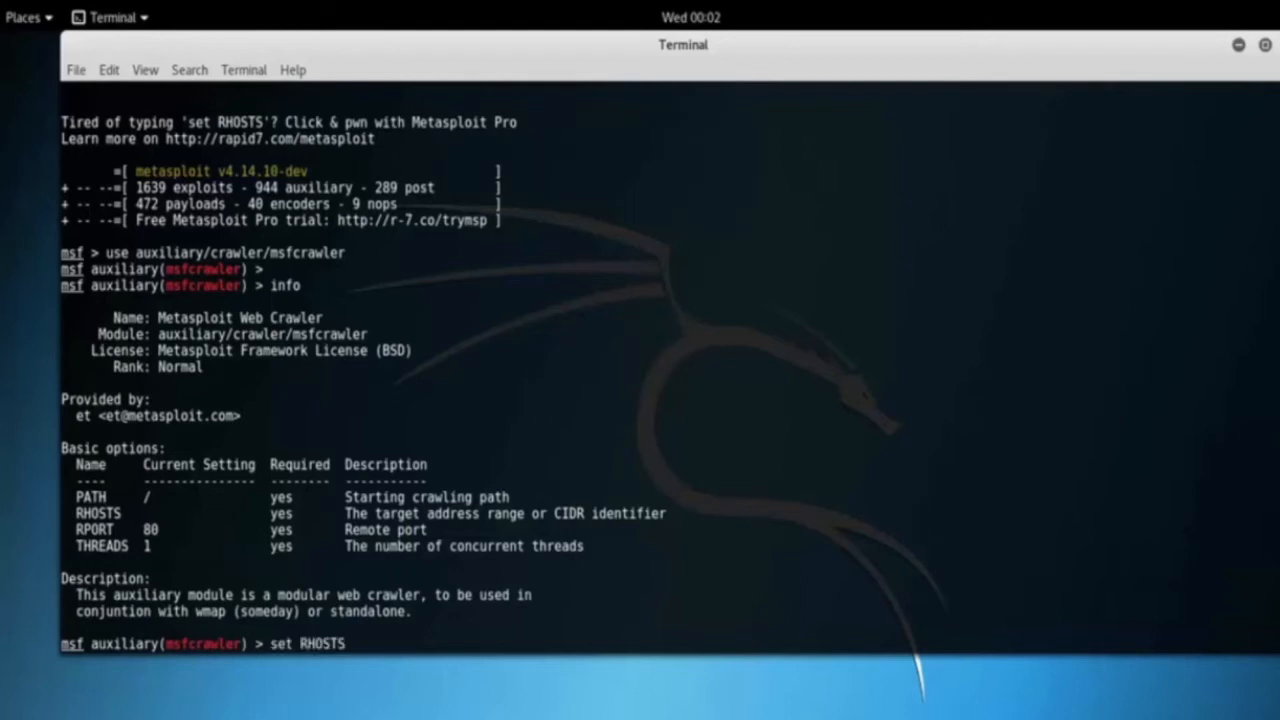
pyautogui.write('www.triwits.com')
pyautogui.write('show options')
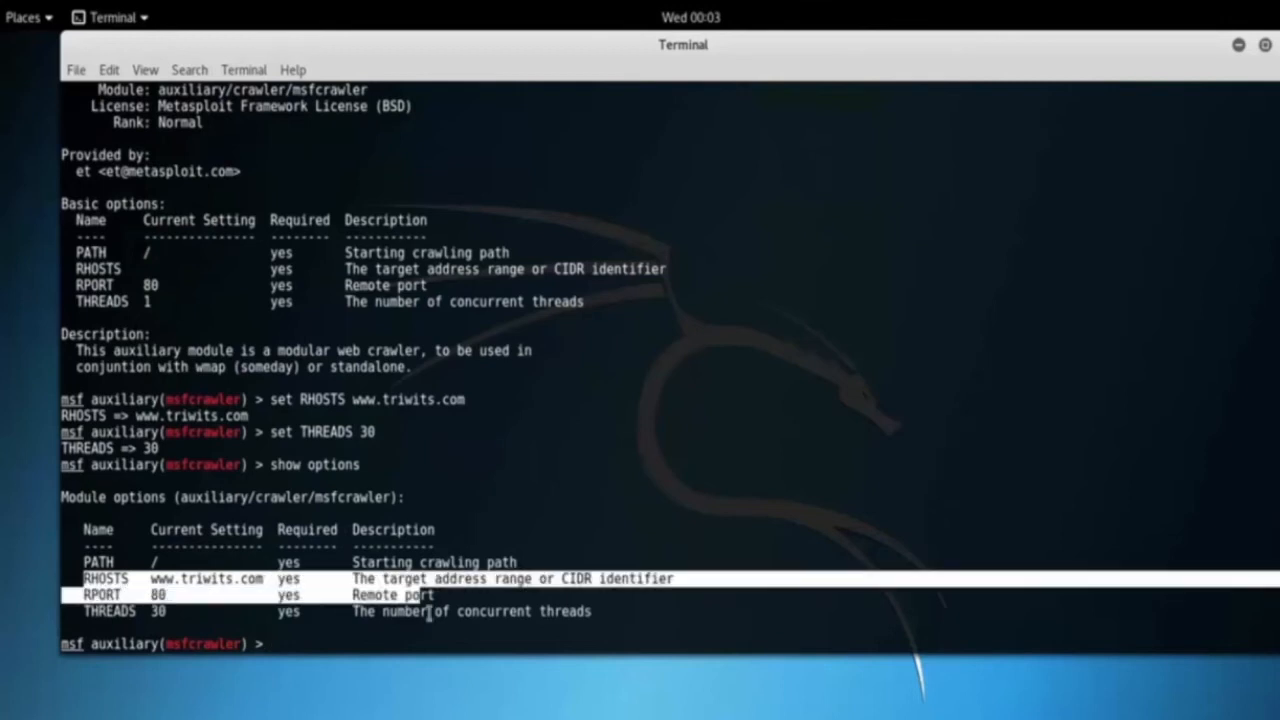
pyautogui.write('exploit')
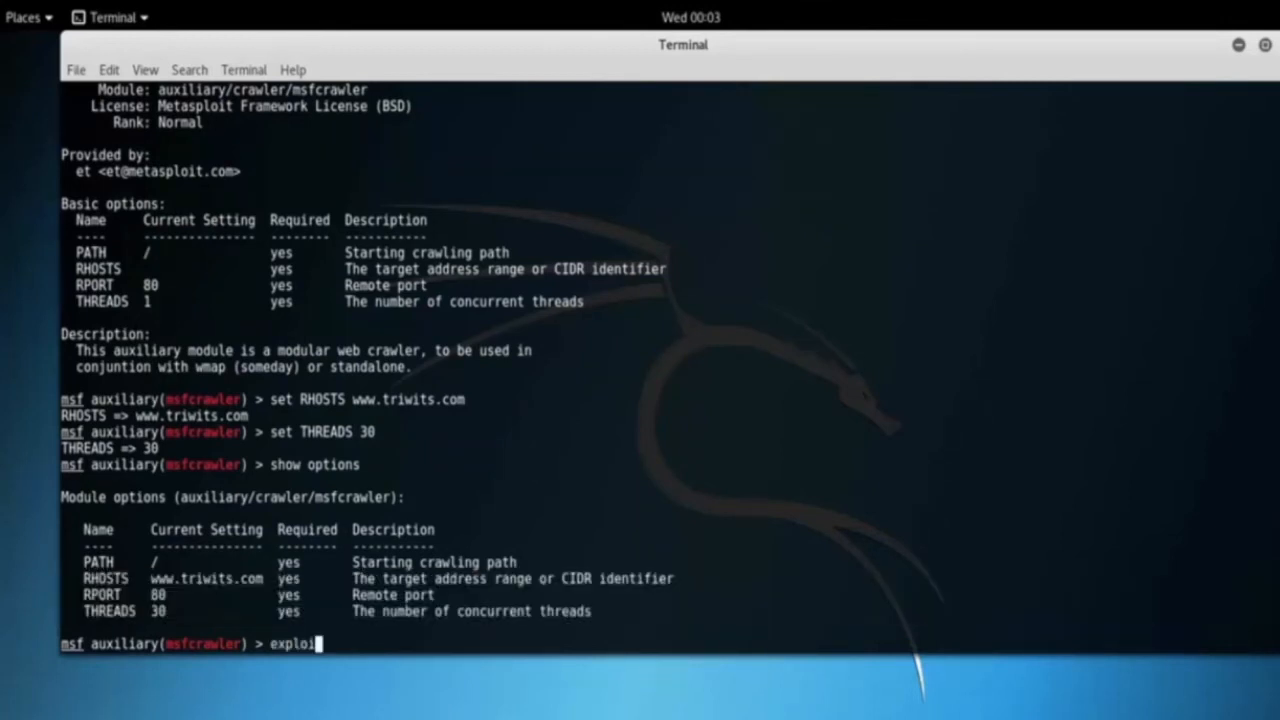
pyautogui.press('Return')
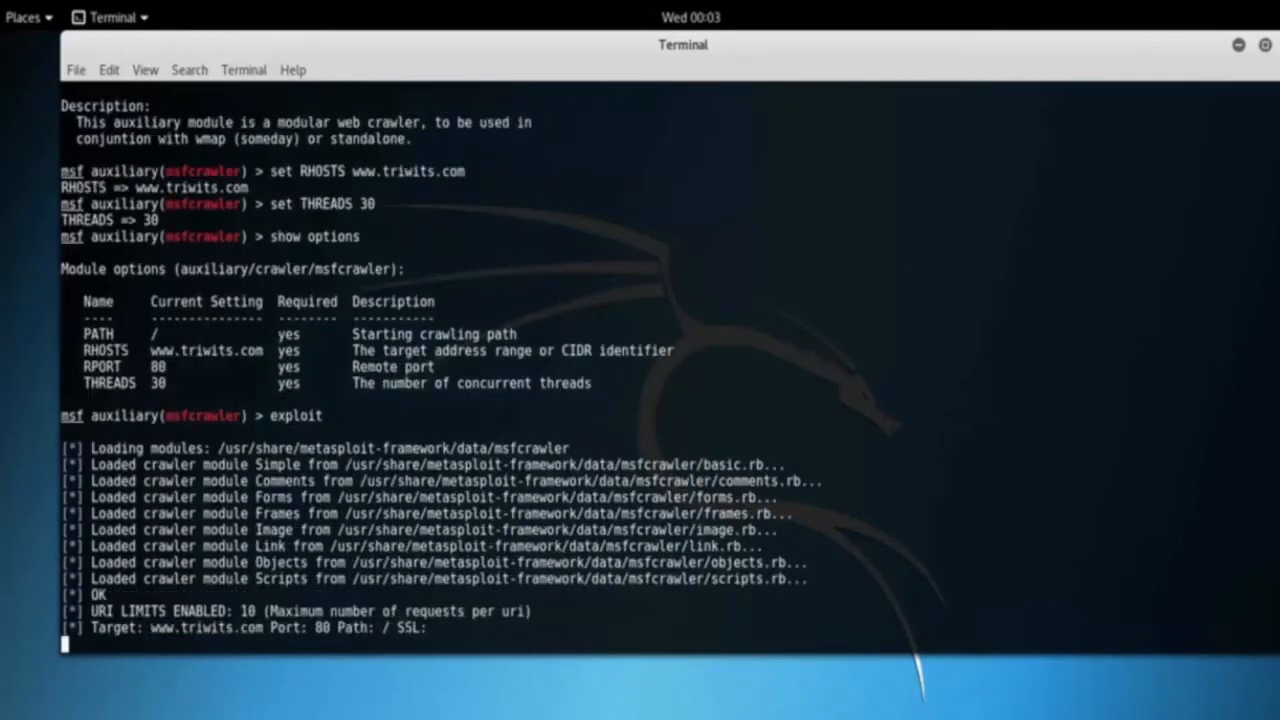